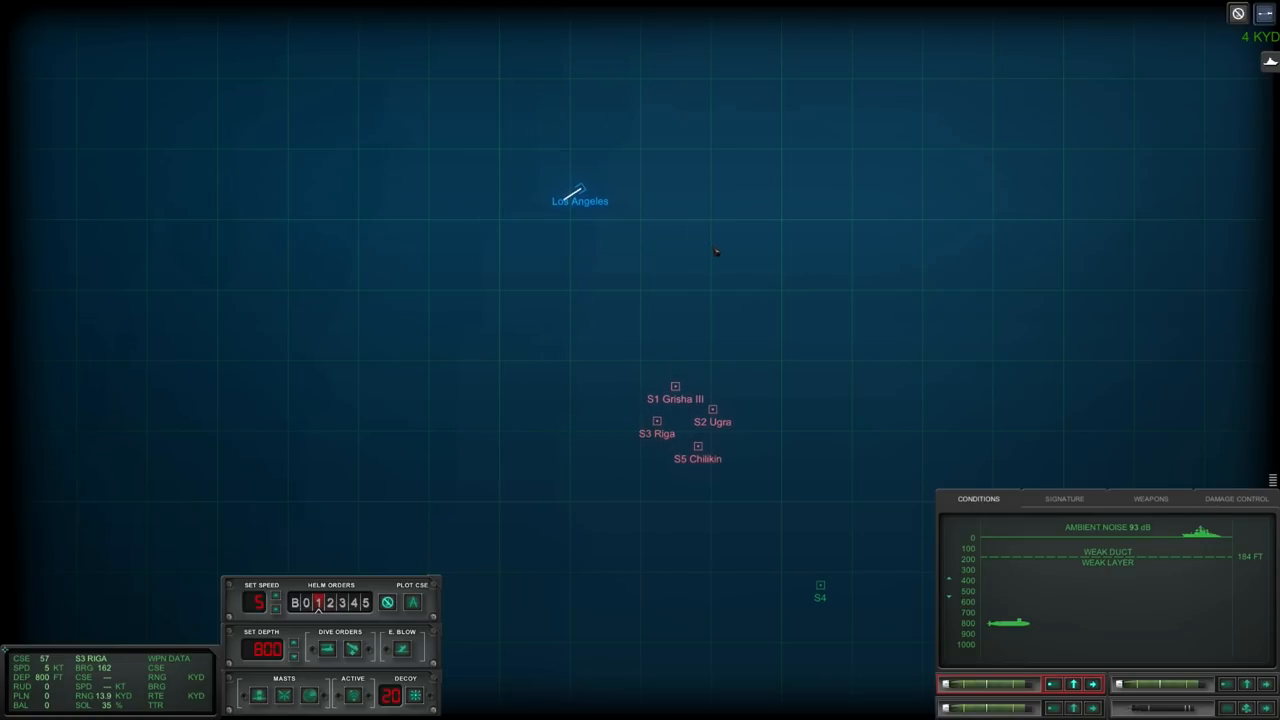
Step: Pan the tactical map onto the convoy contacts Ugra, Grisha III, Chilkin and Riga while tube 4 reloads
left_click(676, 386)
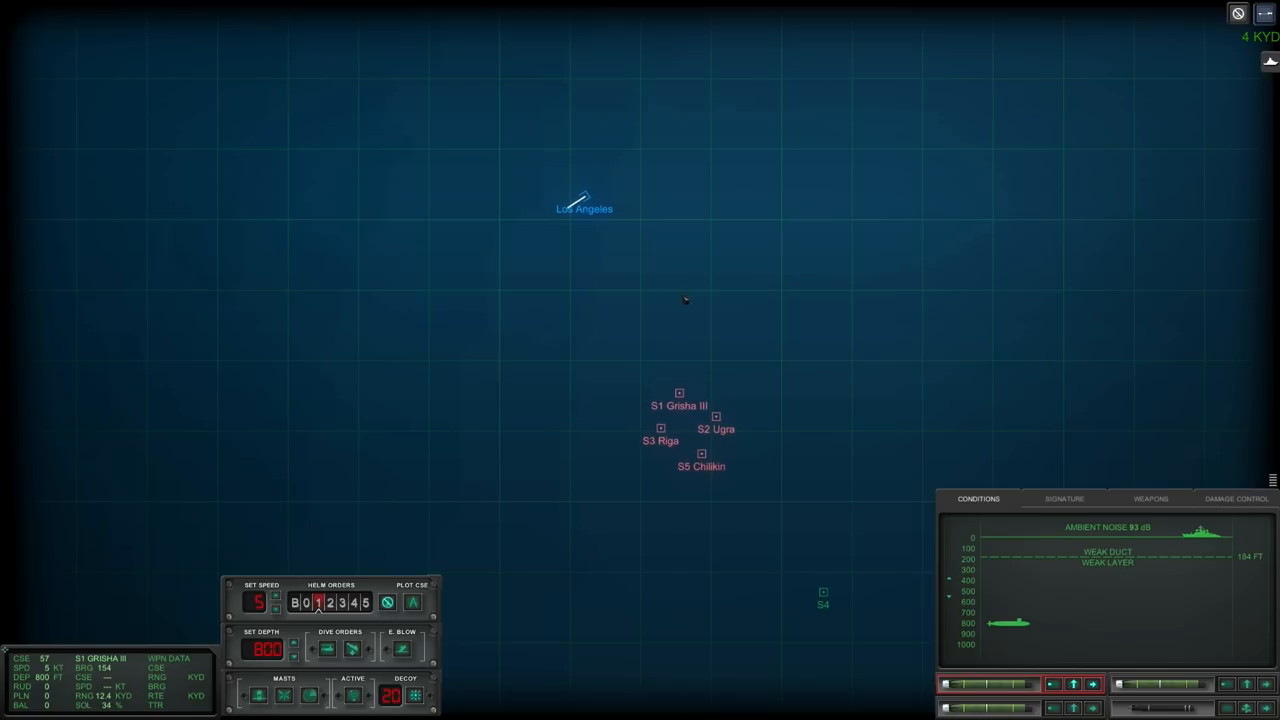
mouse_move(584, 394)
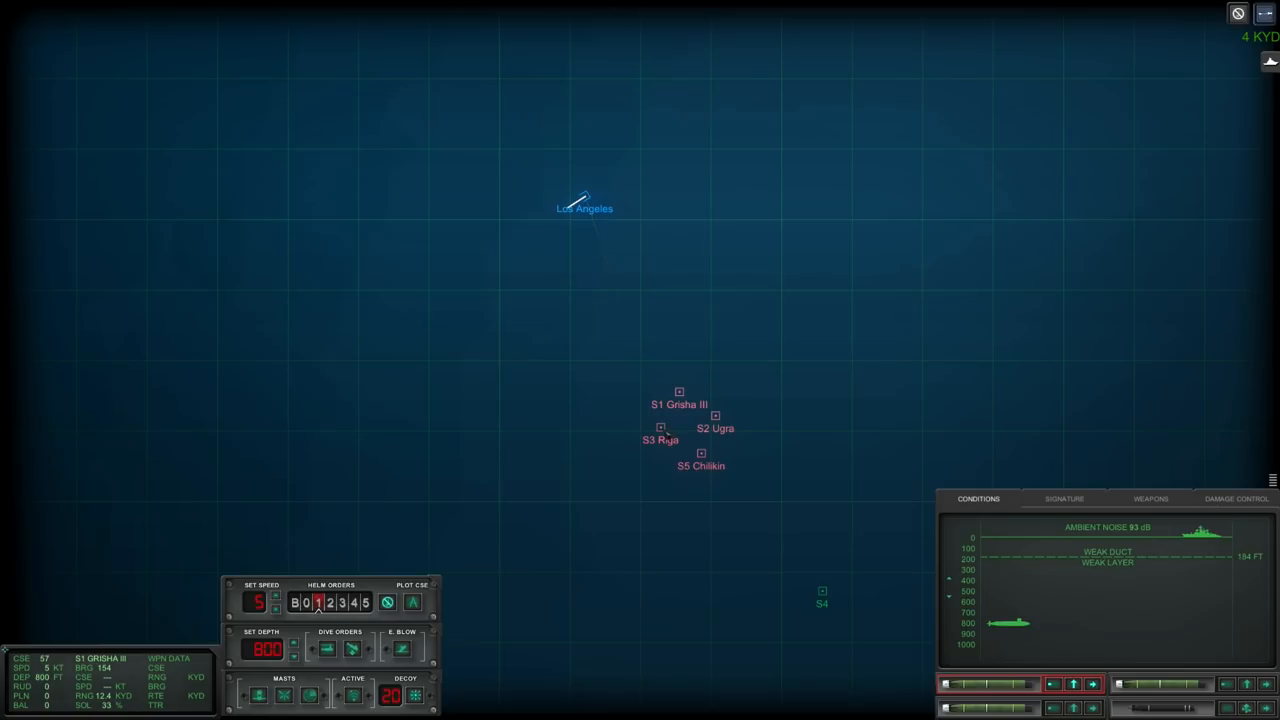
mouse_move(600, 302)
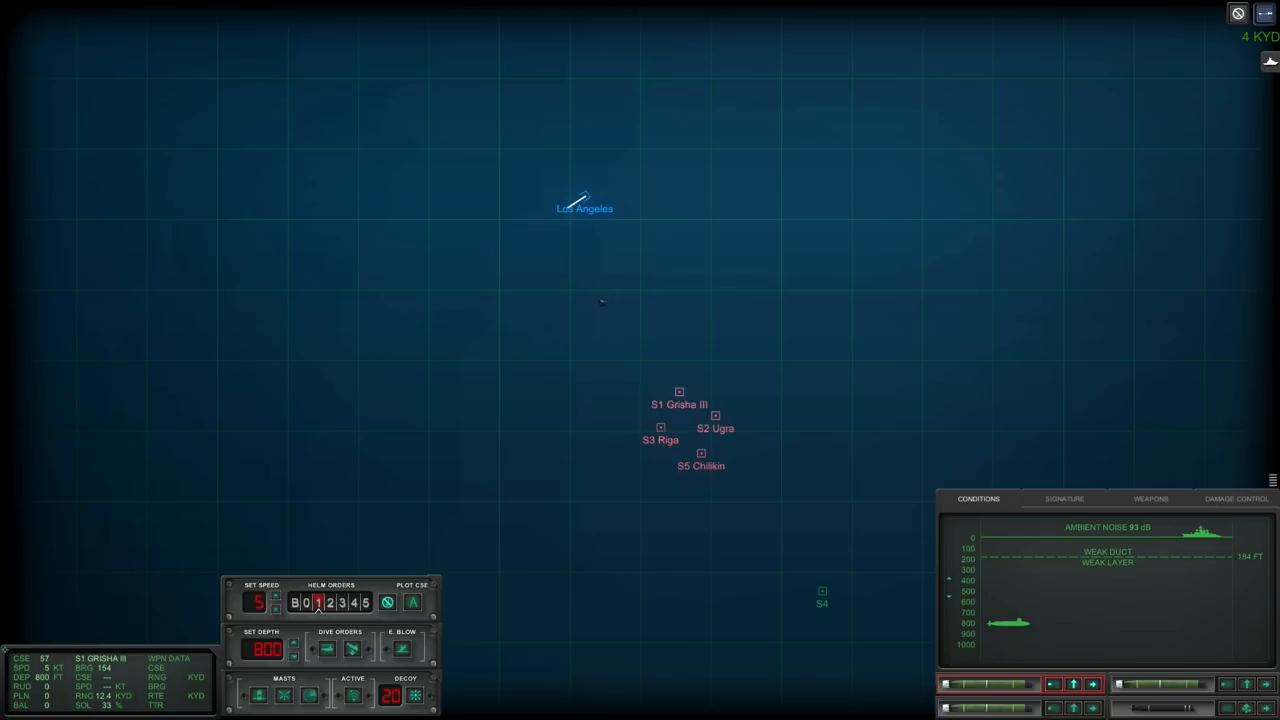
mouse_move(588, 476)
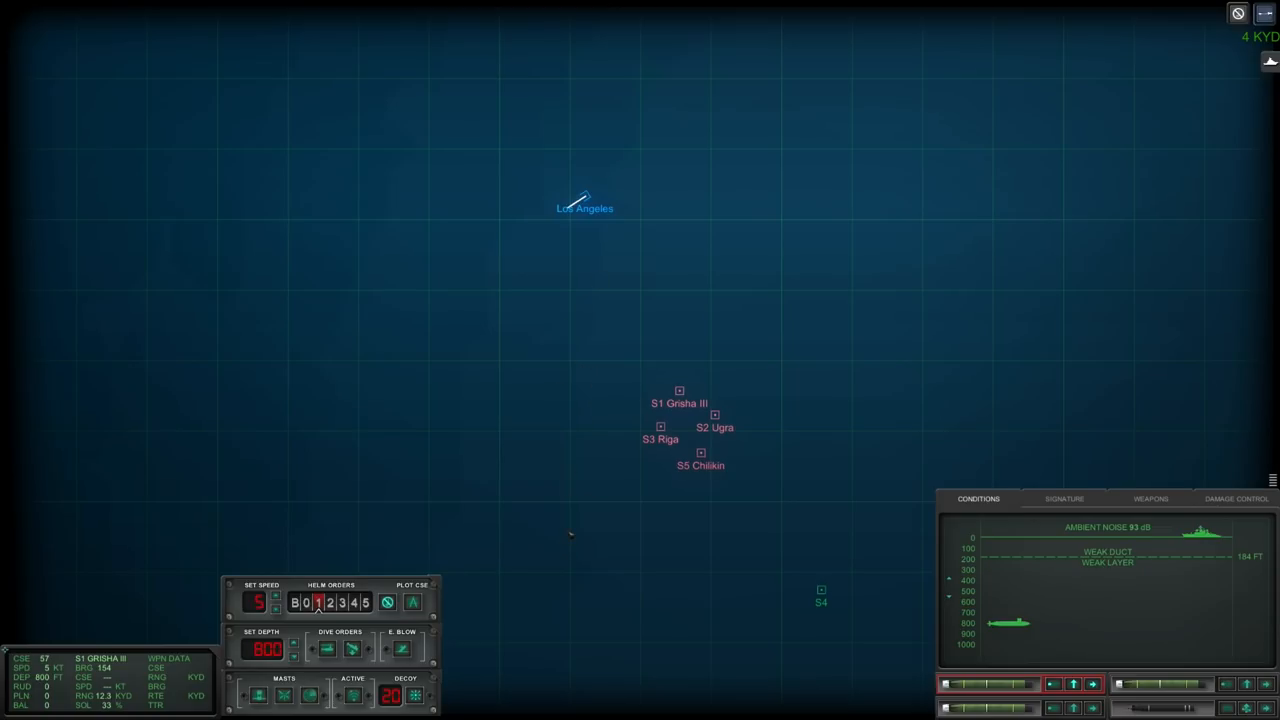
mouse_move(564, 520)
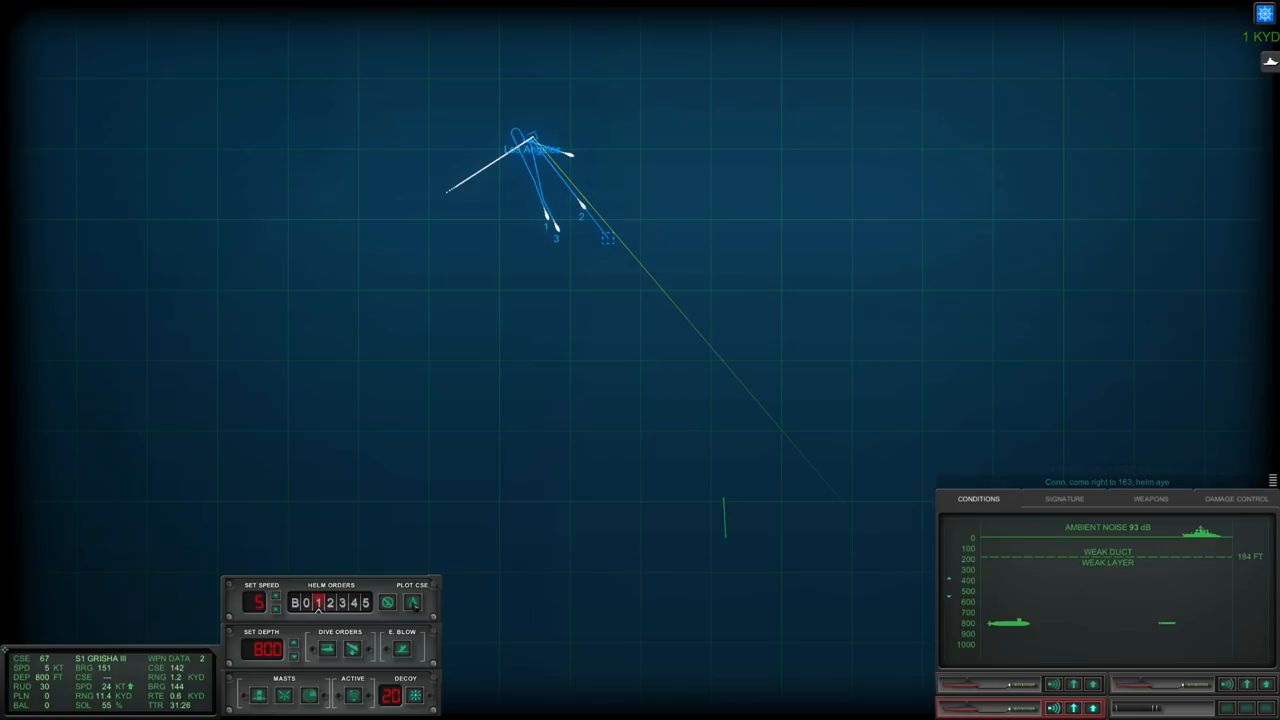
left_click(356, 480)
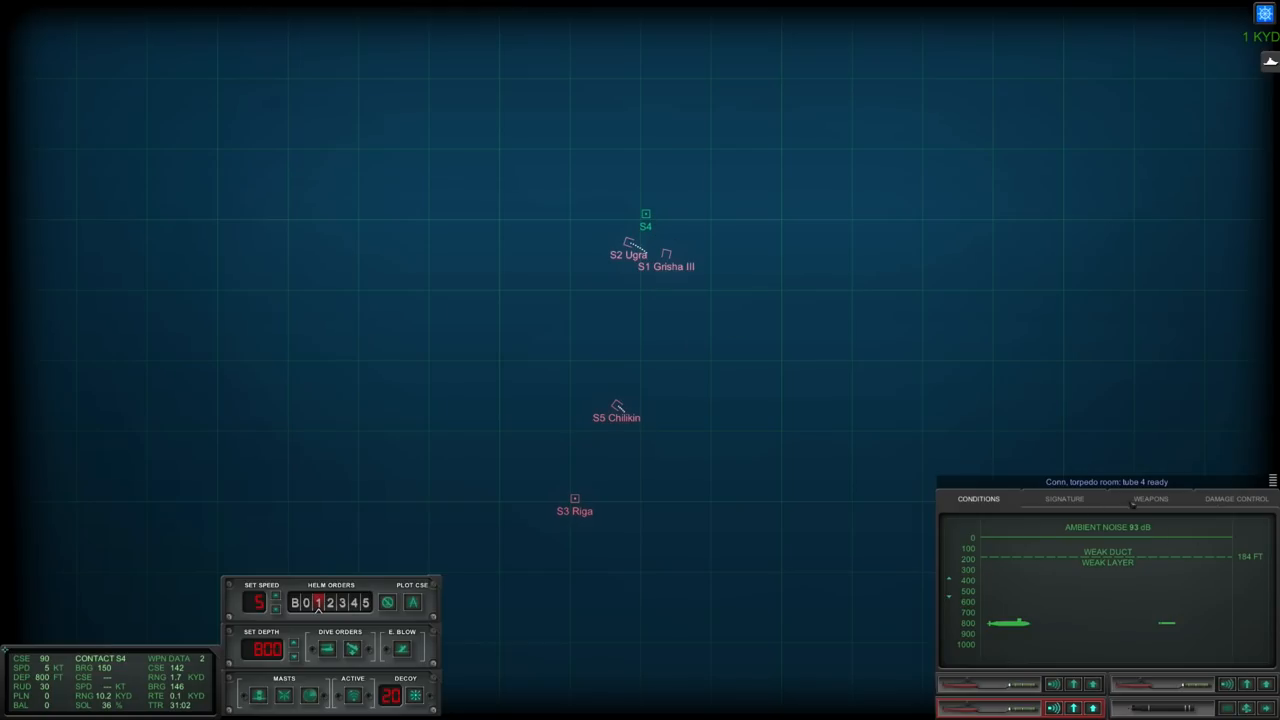
left_click(1064, 498)
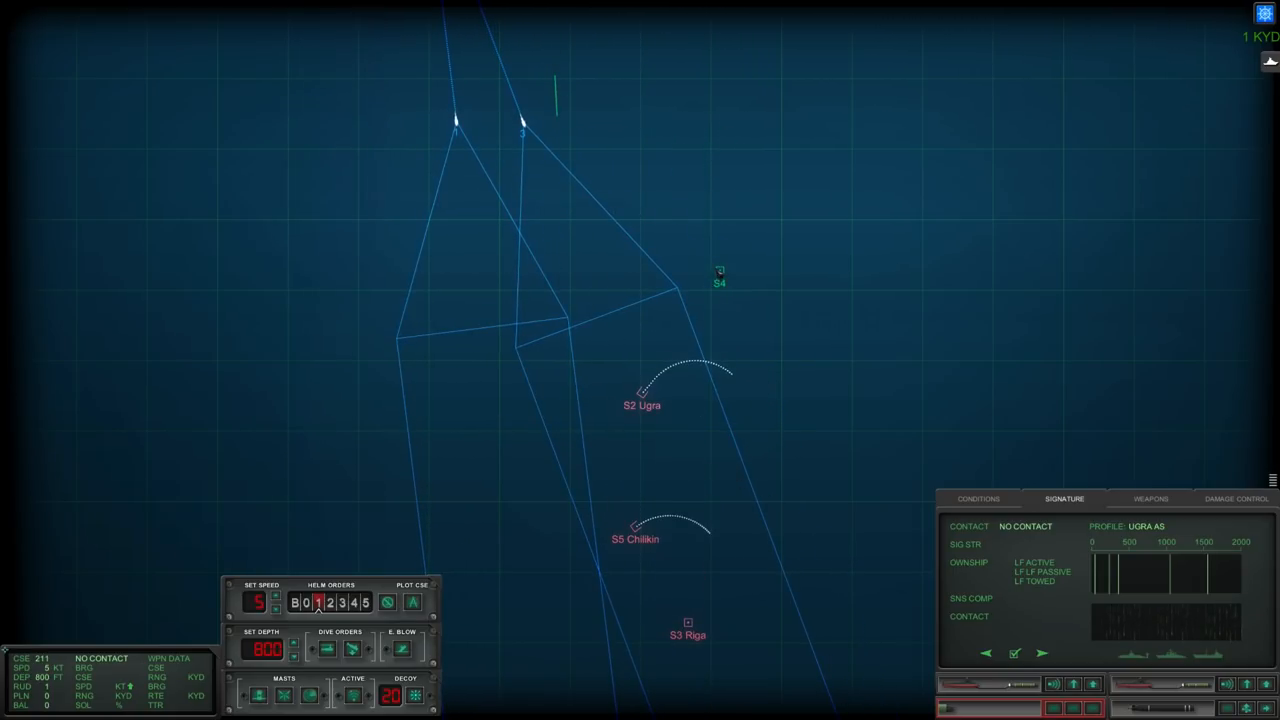
Step: Show the Ugra signature profile while torpedoes run onto the evading convoy ships
left_click(720, 272)
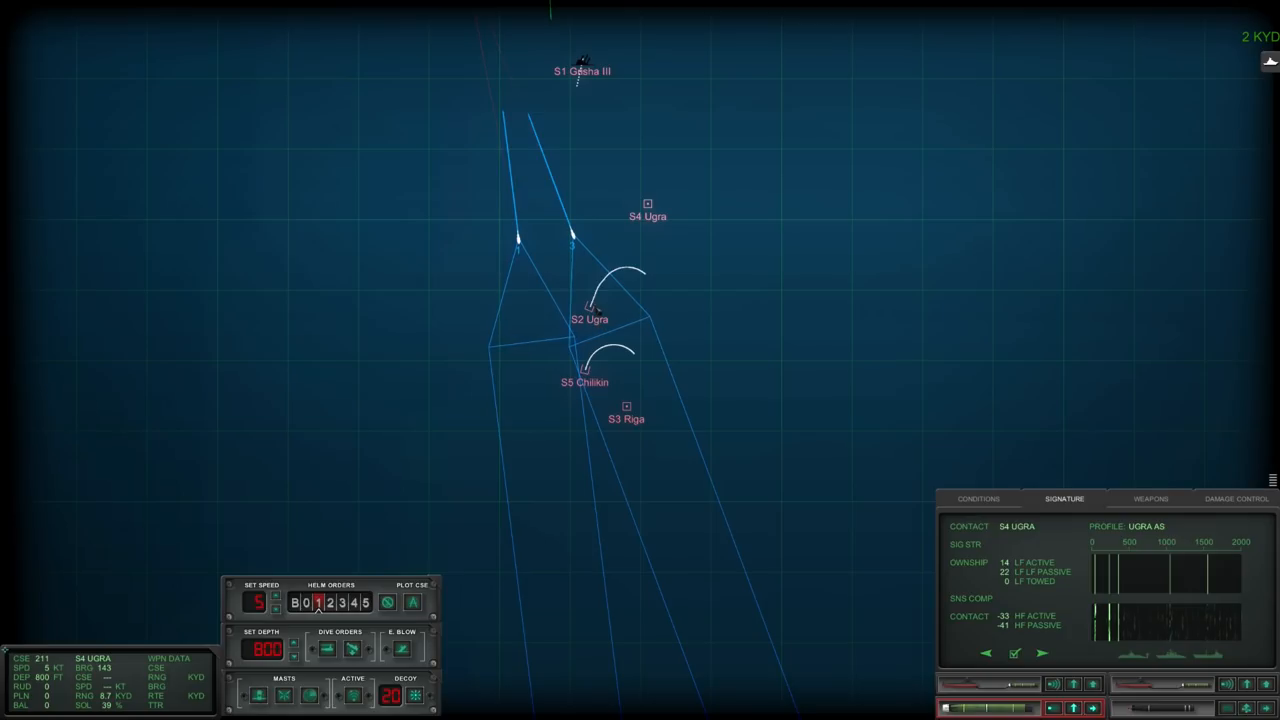
Step: Make S2 Ugra the tracked contact and show its Ugra AS ship reference card
left_click(588, 320)
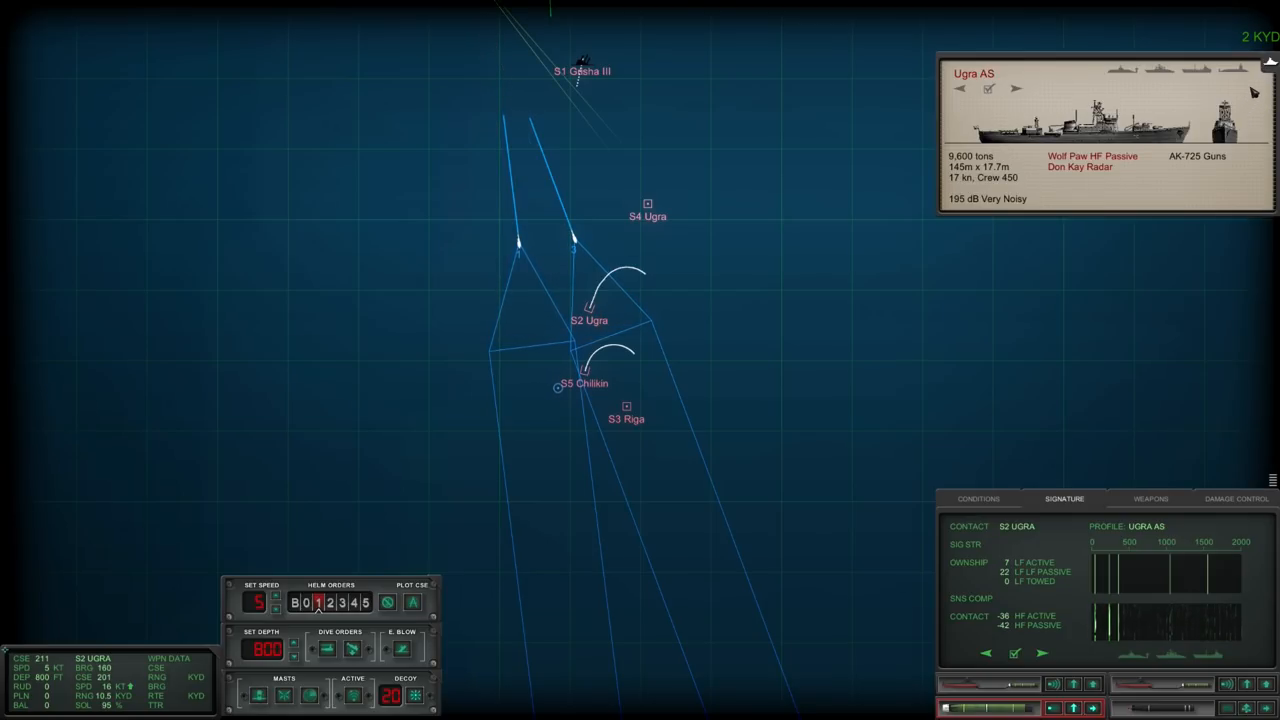
left_click(584, 384)
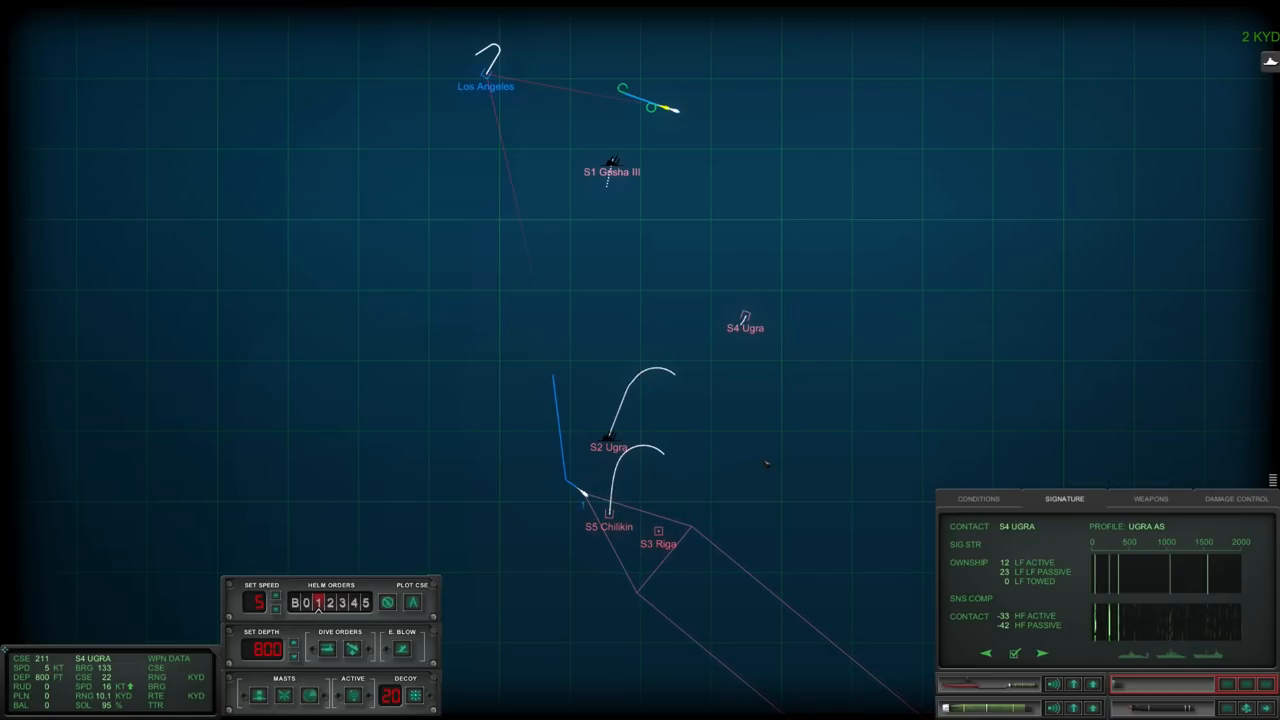
Step: Turn the submarine right onto course 236 and zoom the map in on the convoy
left_click(484, 76)
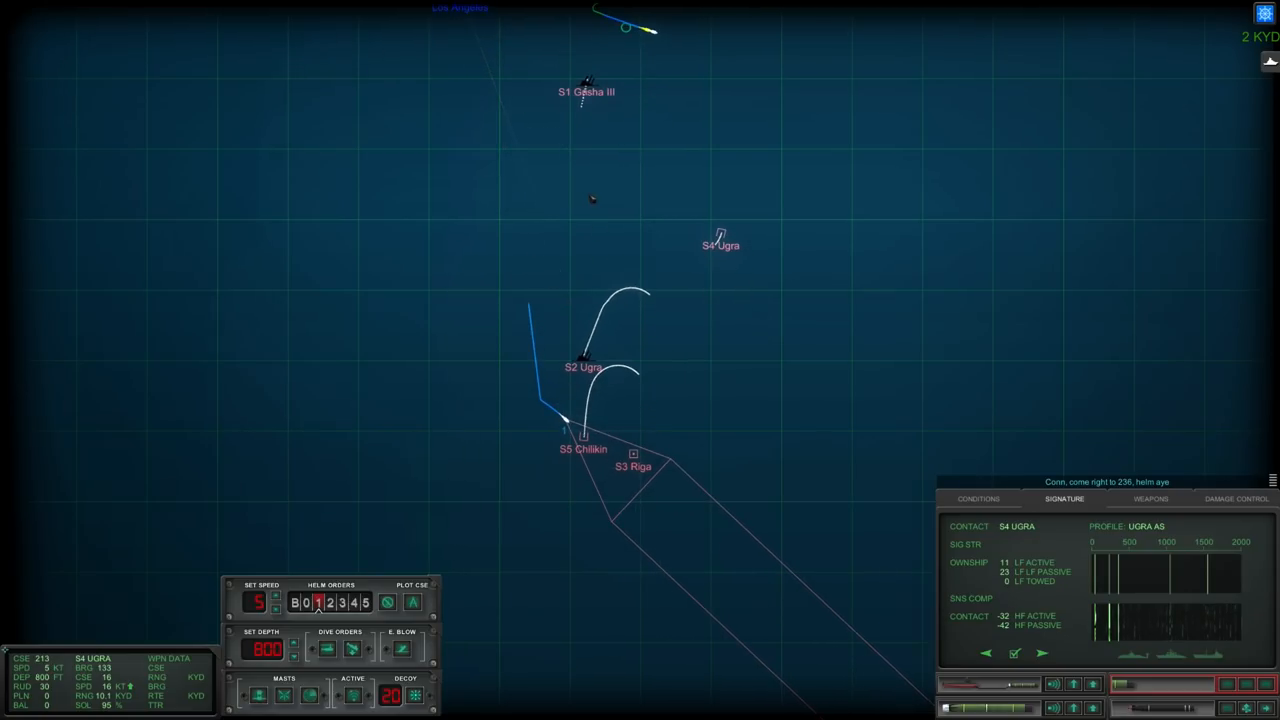
mouse_move(764, 186)
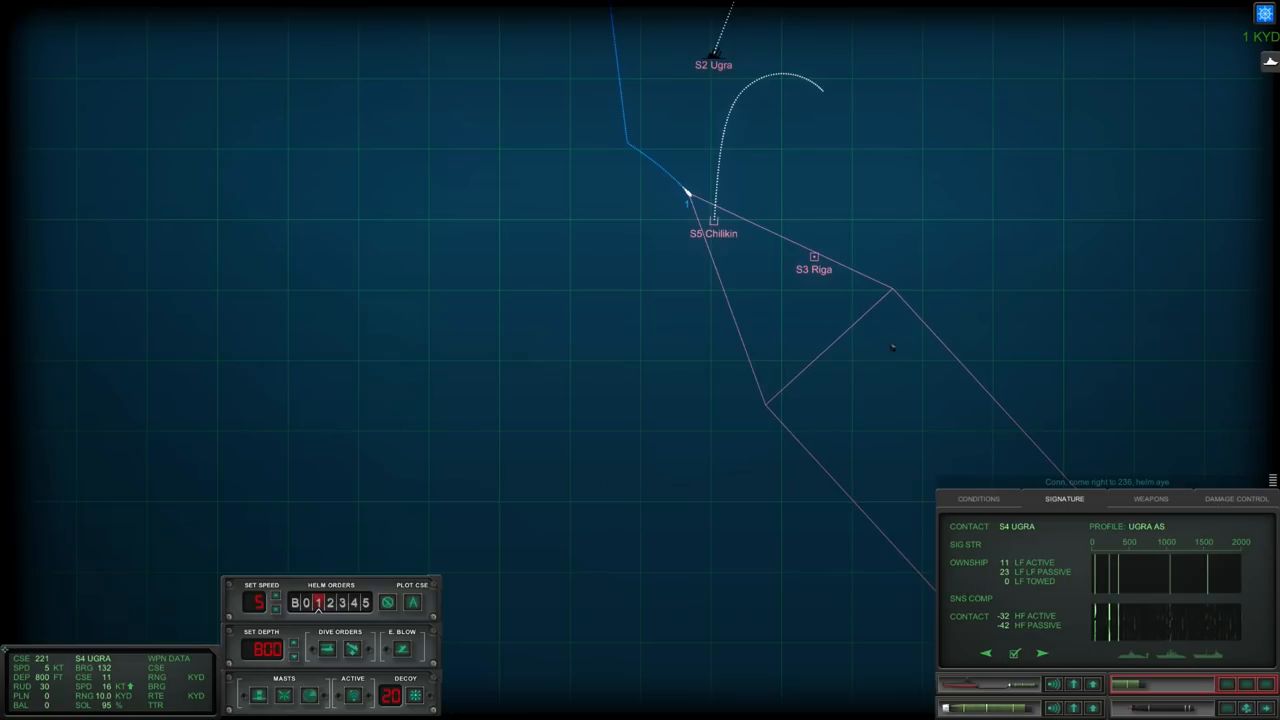
scroll("up", 3)
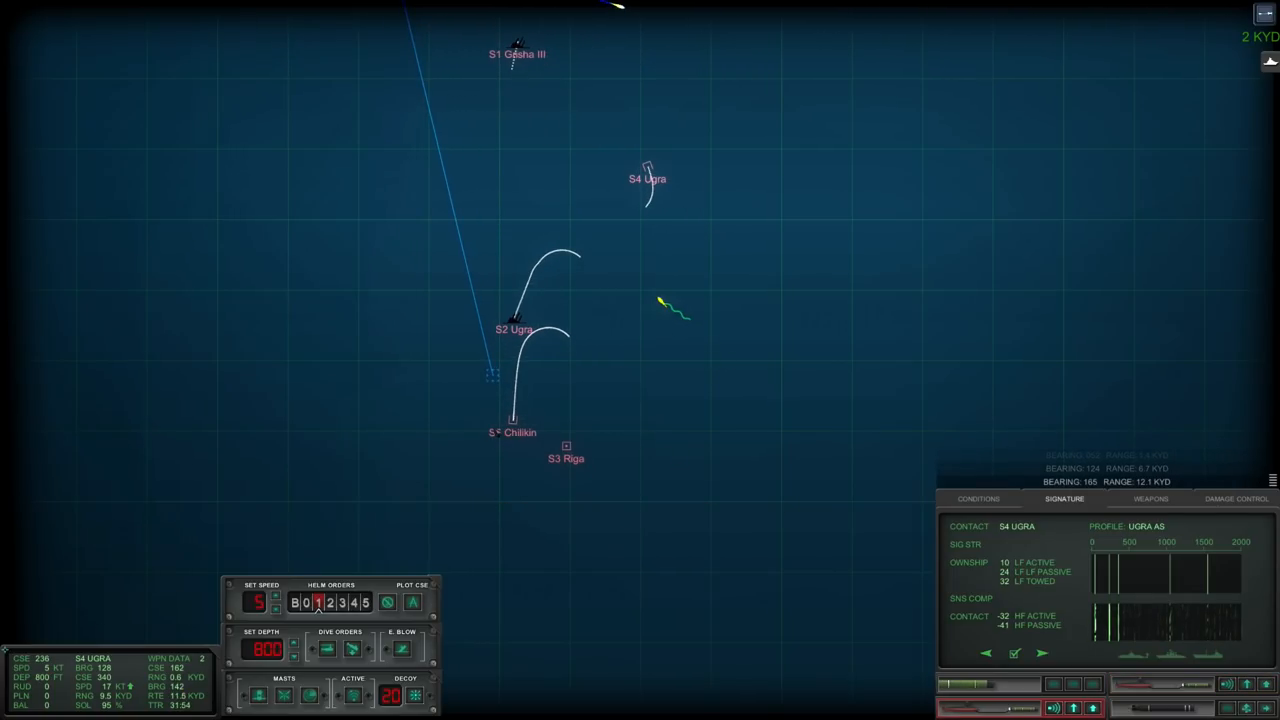
Step: Select S5 Chilkin as the sonar contact to show its signature
left_click(512, 420)
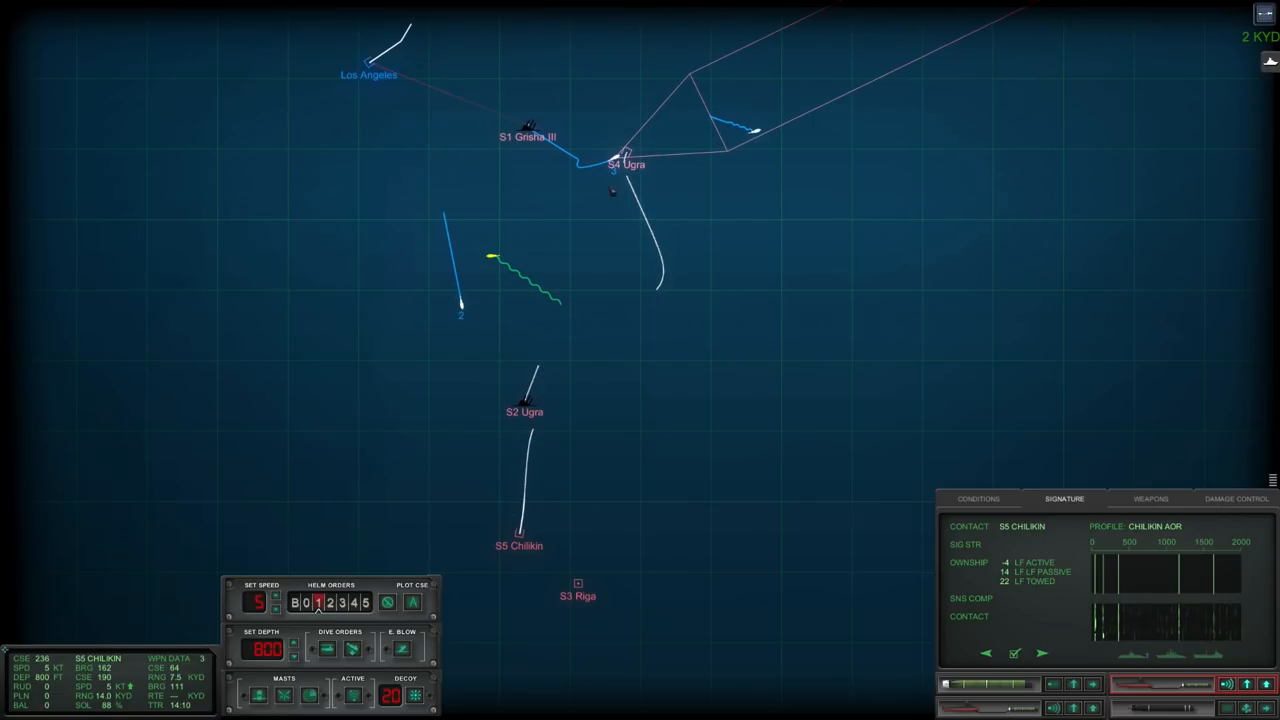
Step: Zoom the tactical map out to 4 KYD and deselect the tracked contact
left_click(624, 162)
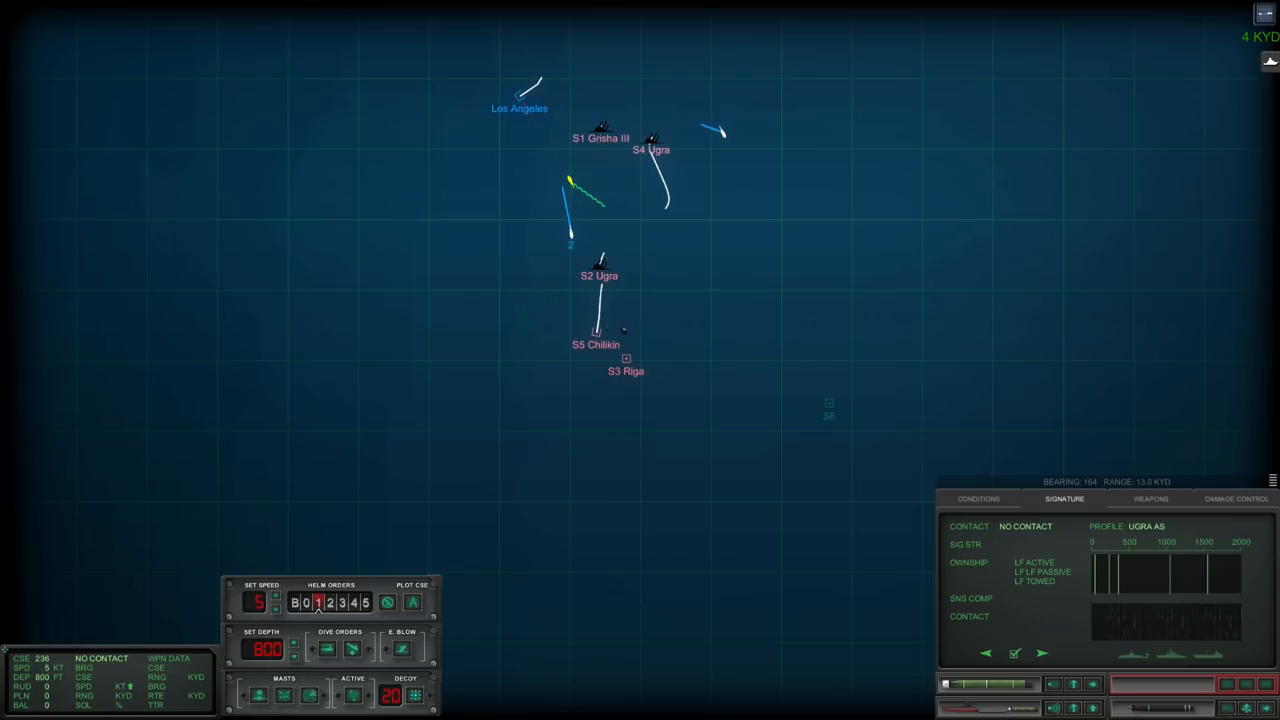
Step: Track S3 Riga, order depth 1000 ft, retract the towed array and show the Conditions profile
left_click(626, 370)
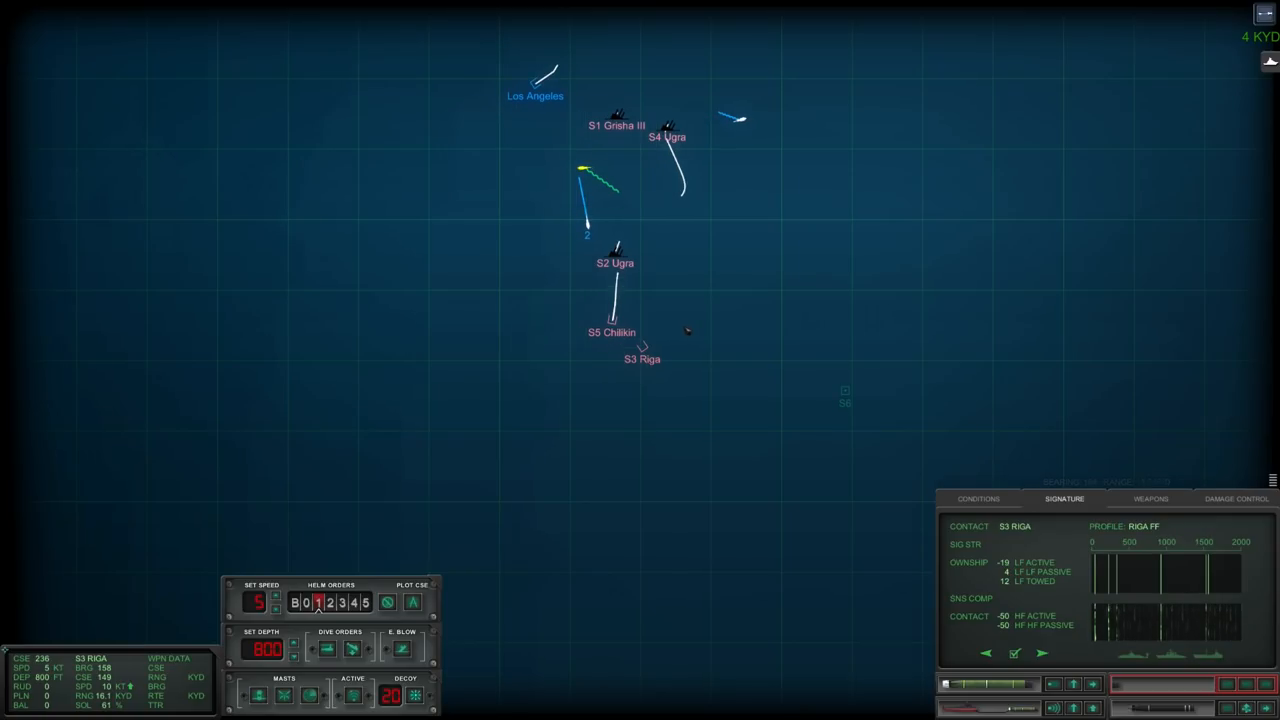
left_click(978, 498)
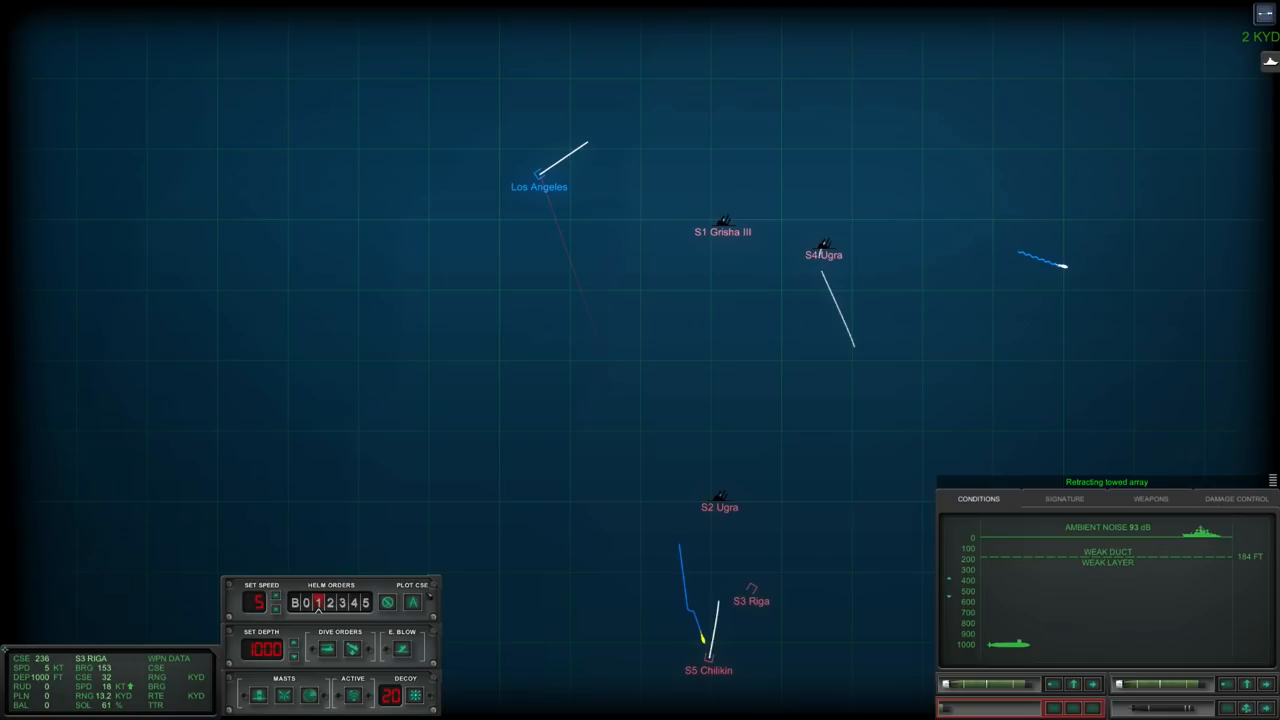
Step: Turn left onto course 137, order 50 ft, and select contact S7 to show its humpback whale signature
left_click(850, 512)
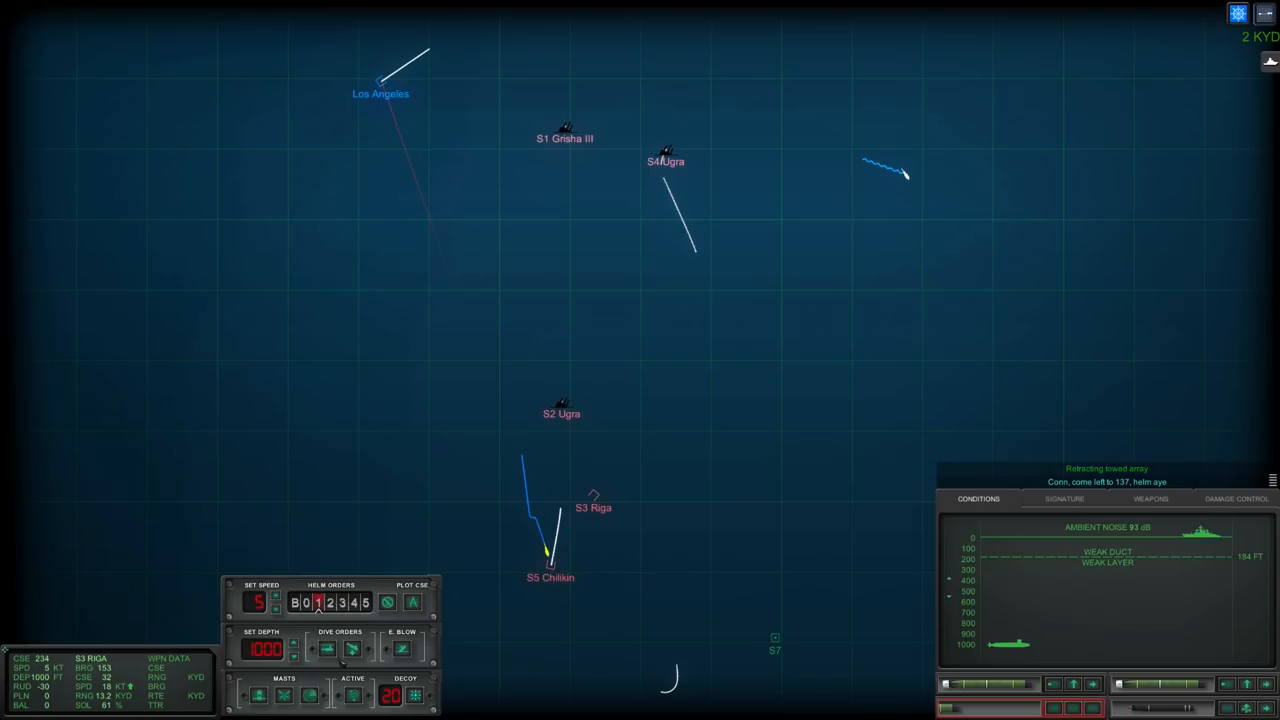
left_click(264, 648)
type("50")
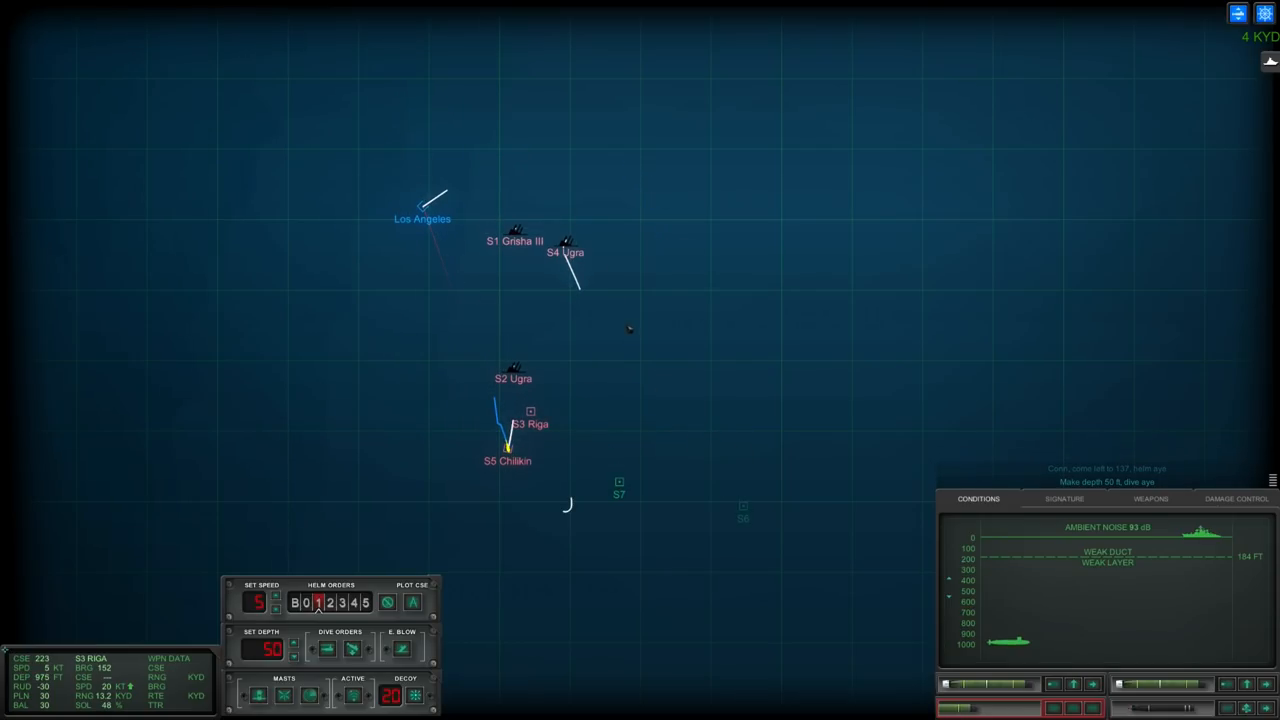
left_click(620, 488)
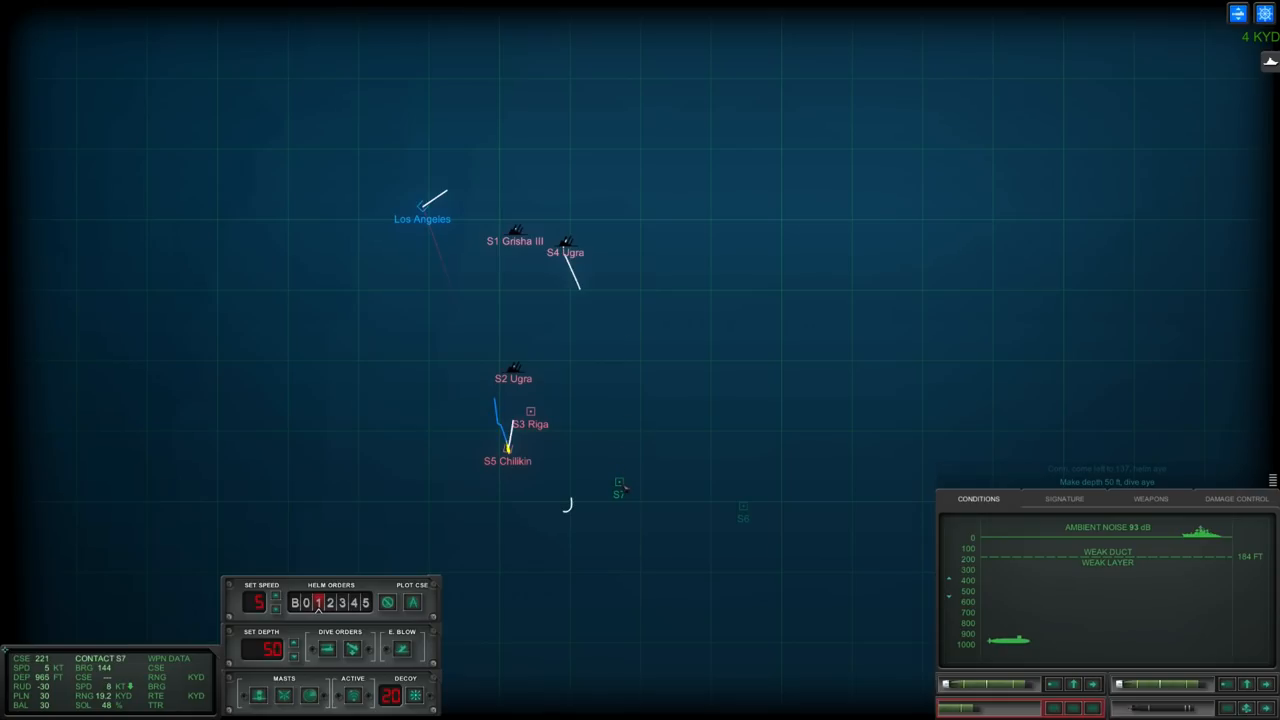
left_click(1064, 500)
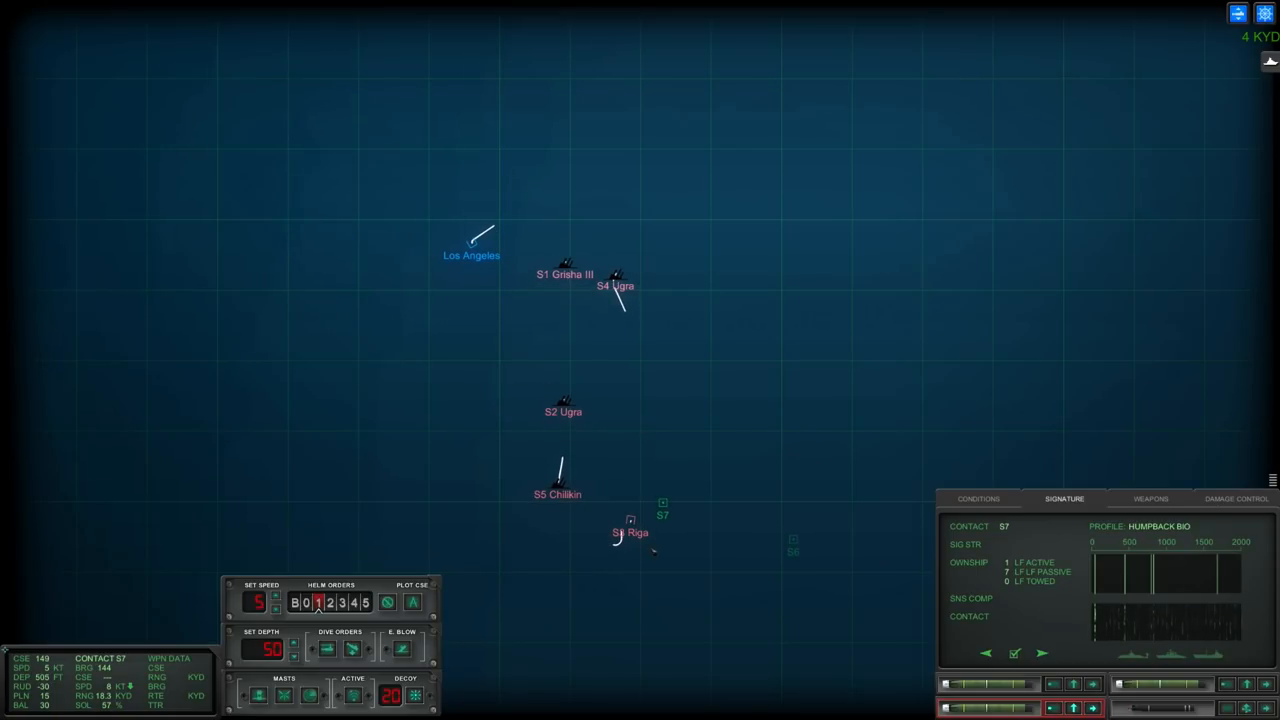
left_click(630, 530)
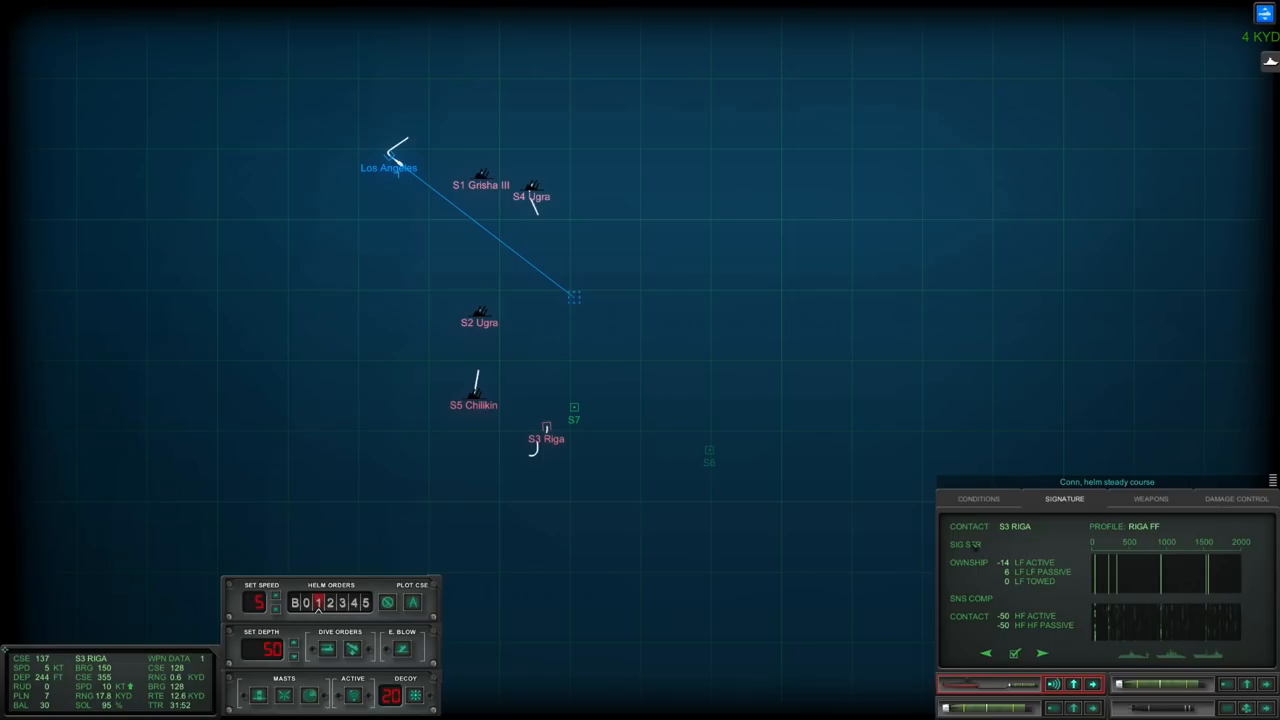
mouse_move(978, 498)
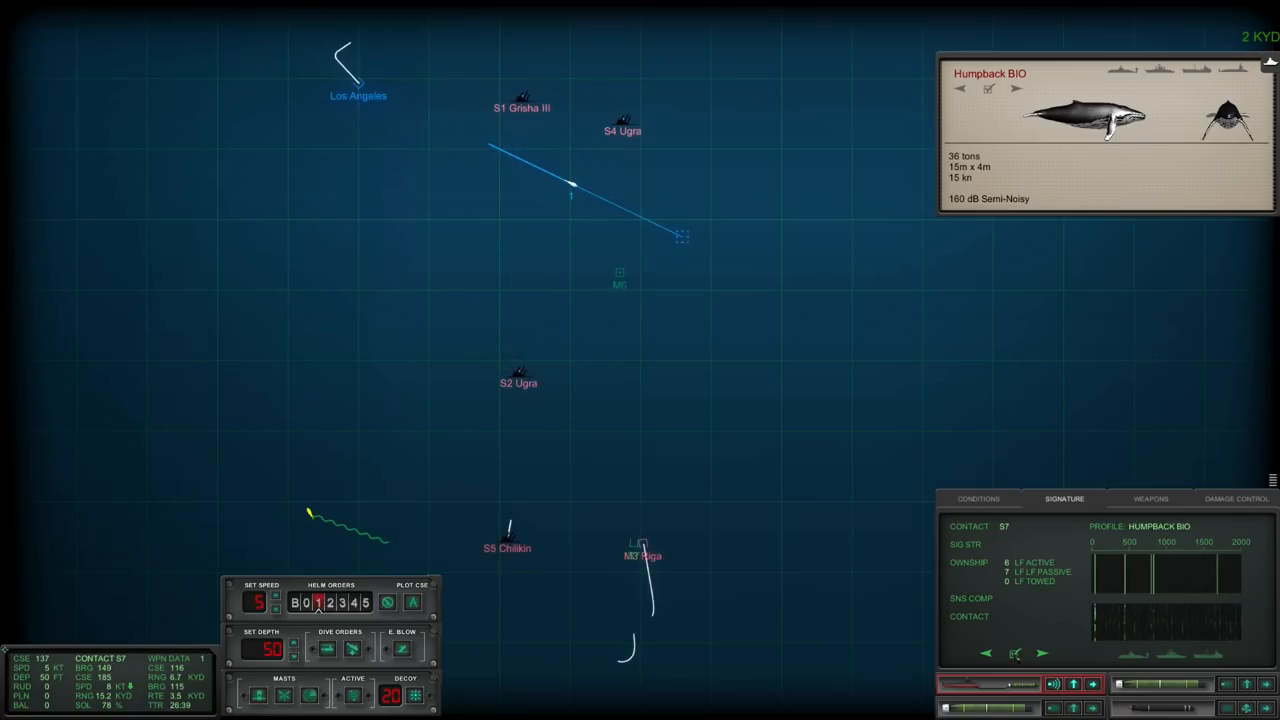
Step: Review the S7 Humpback contact's profile while Kanin and Riga are marked on the plot
left_click(1014, 652)
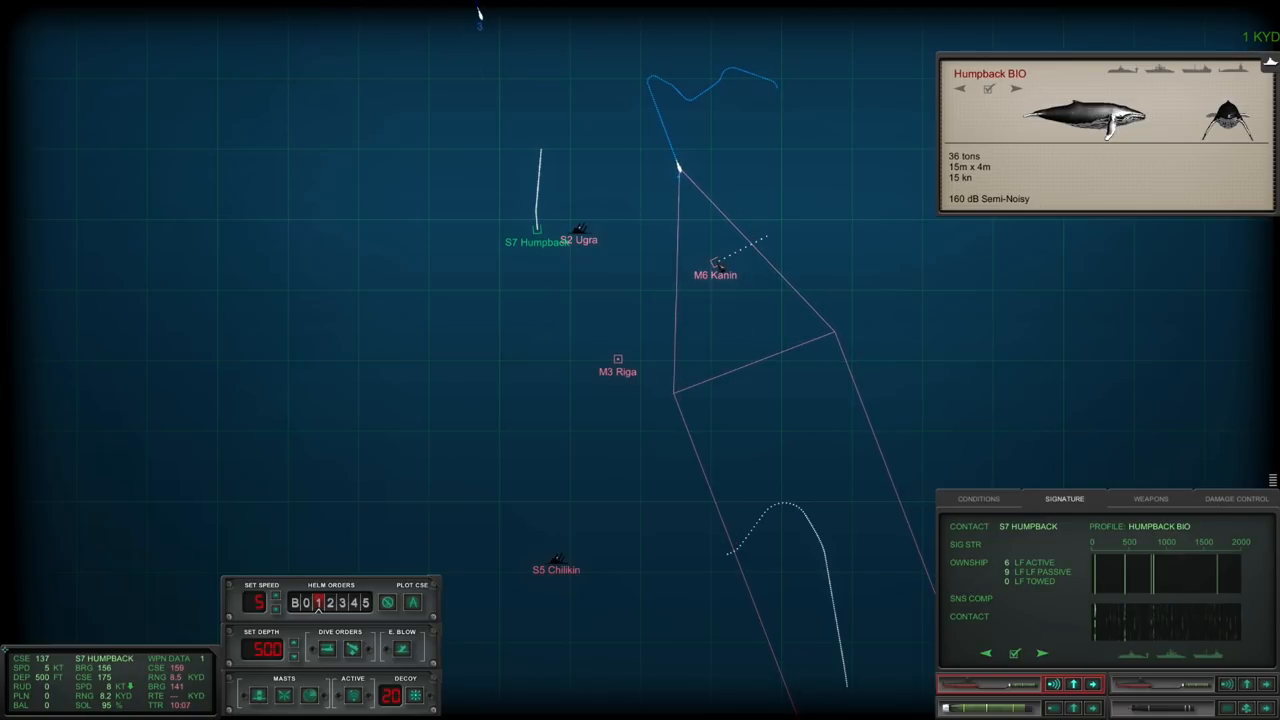
Step: Select the M5 Kanin destroyer to show its profile and zoom out over the whole convoy
left_click(712, 266)
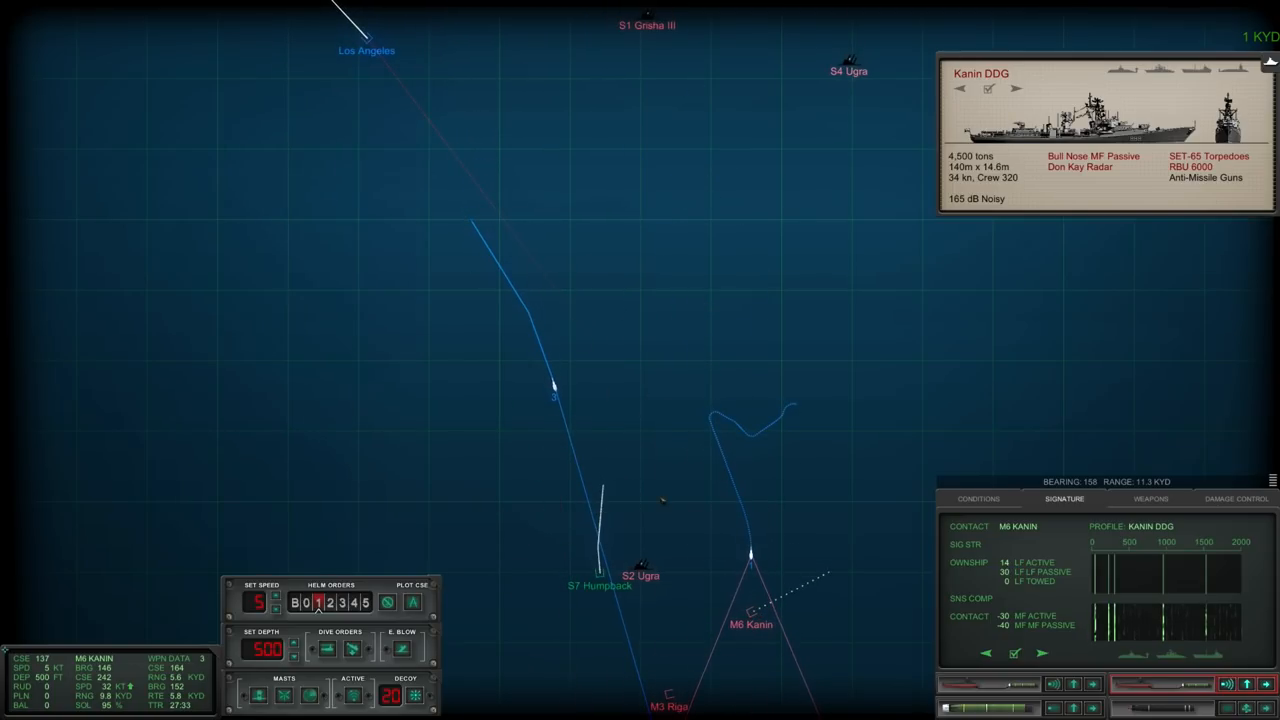
scroll("down", 3)
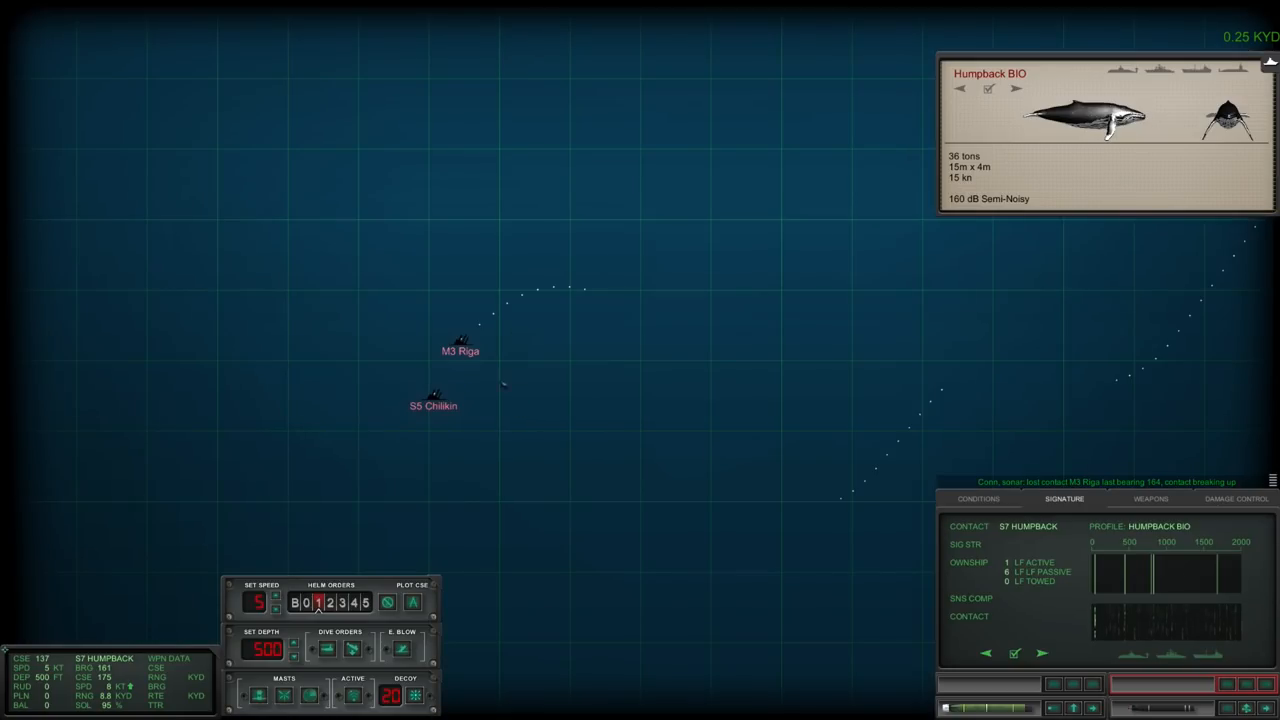
Step: Scroll the after action report to read weapons remaining (13 MK48, 2 UUM-125A) and no systems damage
scroll("up", 3)
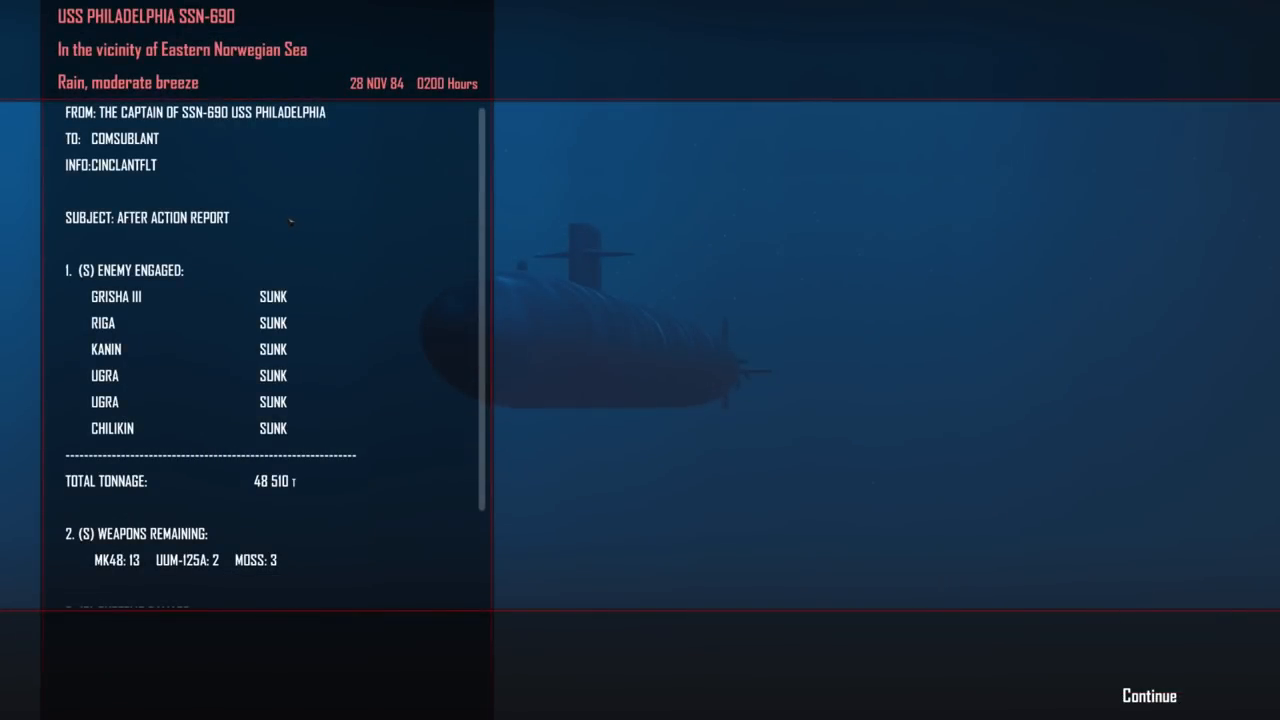
mouse_move(136, 330)
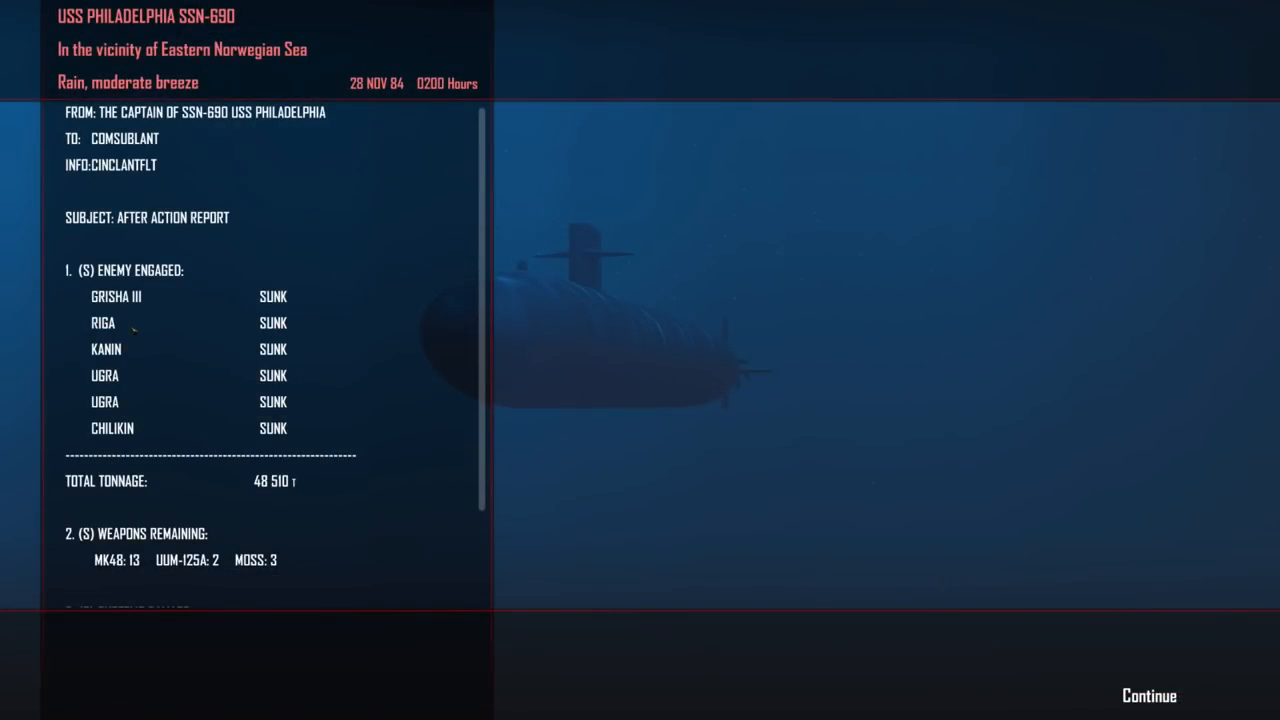
mouse_move(164, 392)
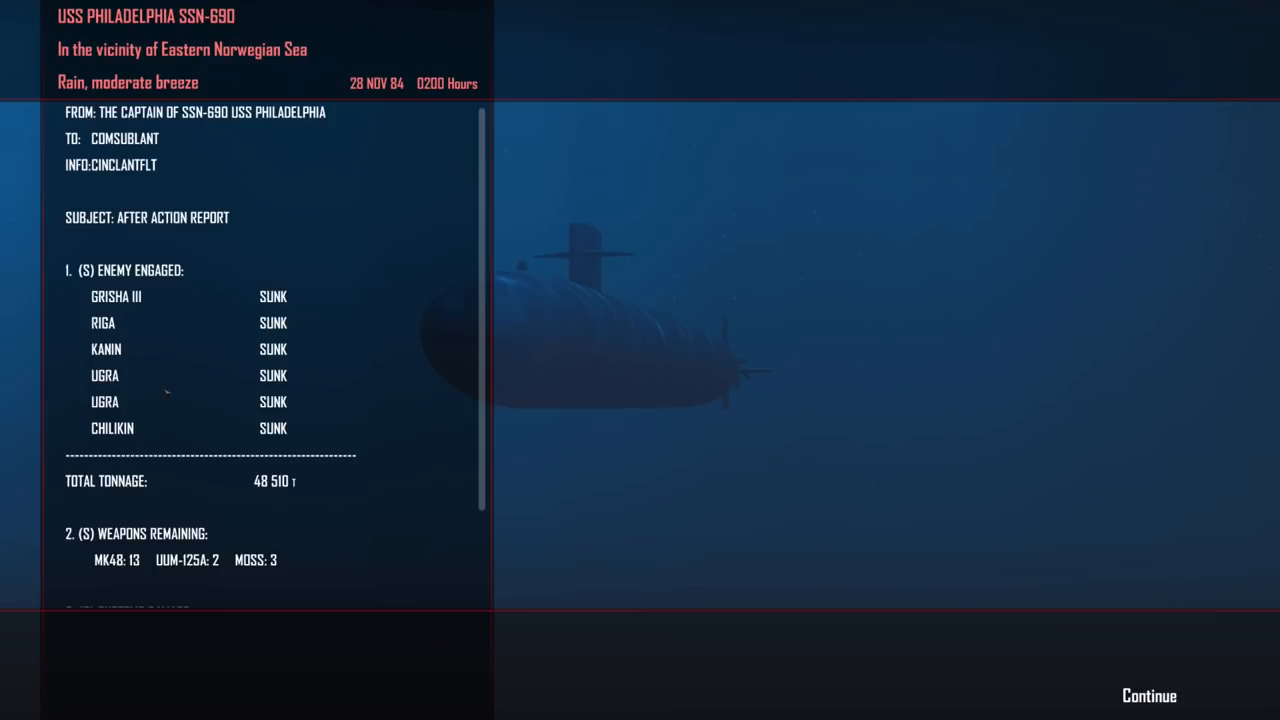
mouse_move(152, 448)
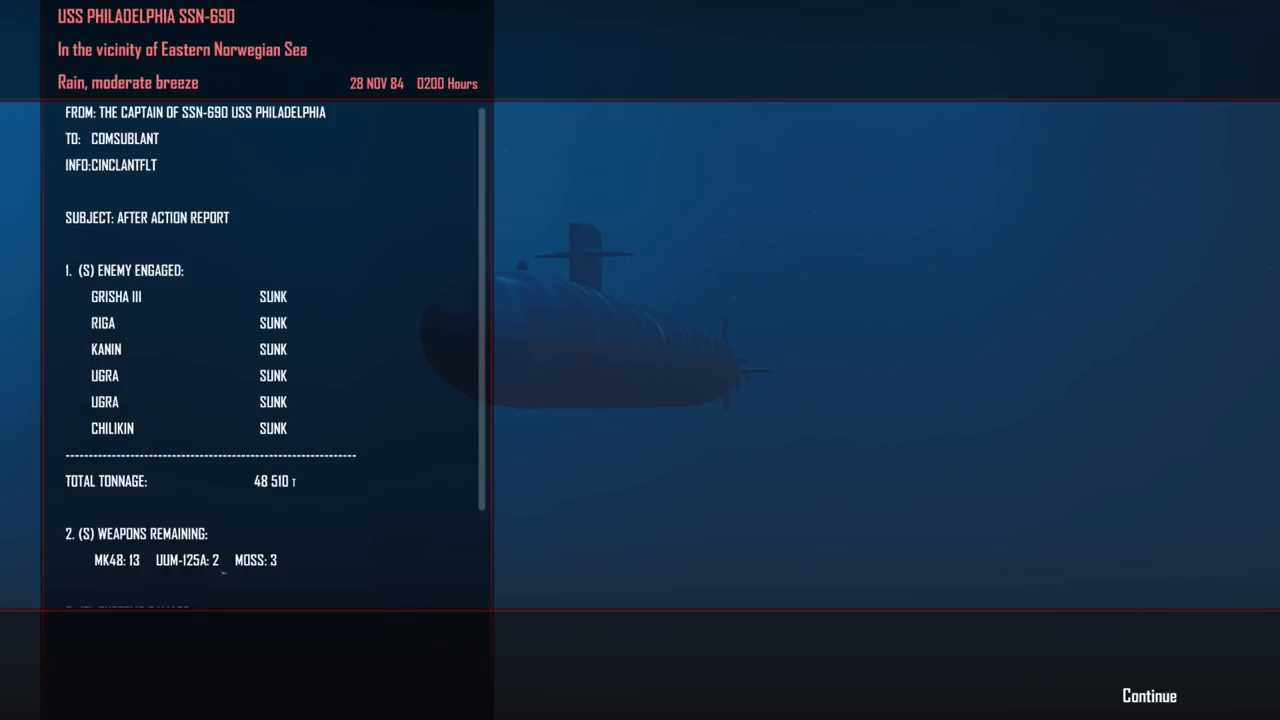
scroll("down", 3)
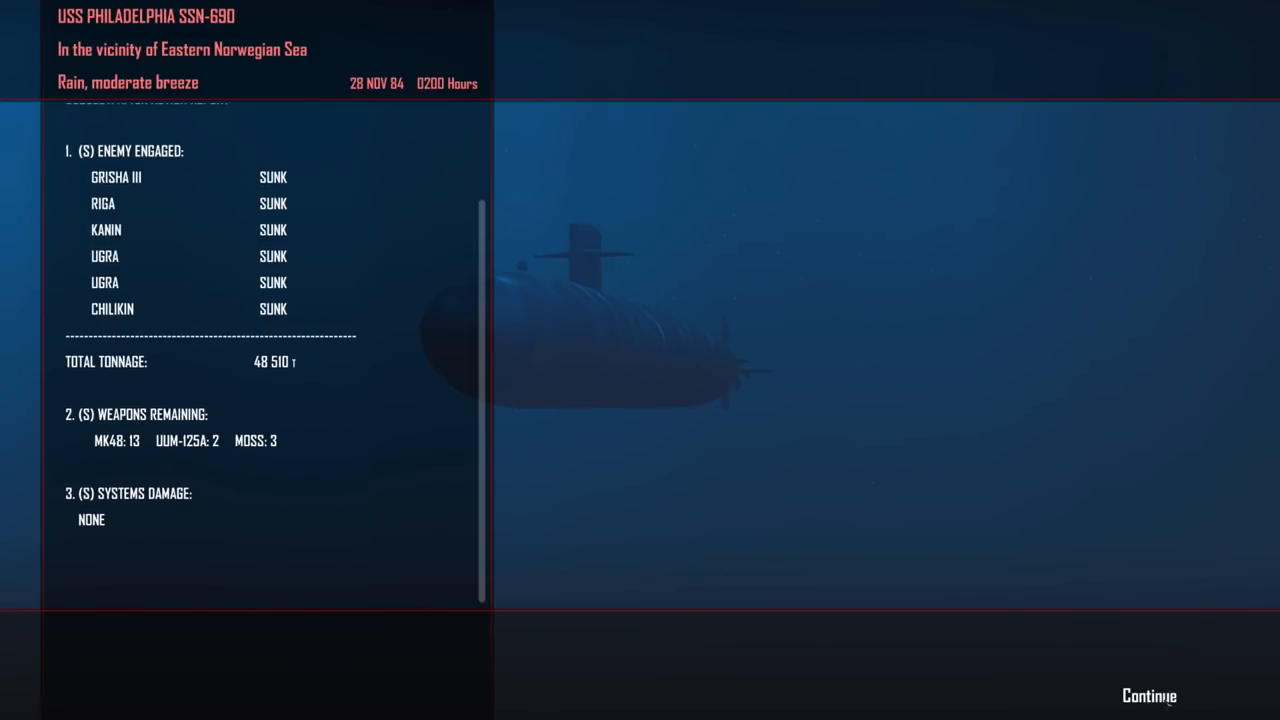
Step: Continue past the after action report to the COMSUBLANT mission update message
left_click(1148, 696)
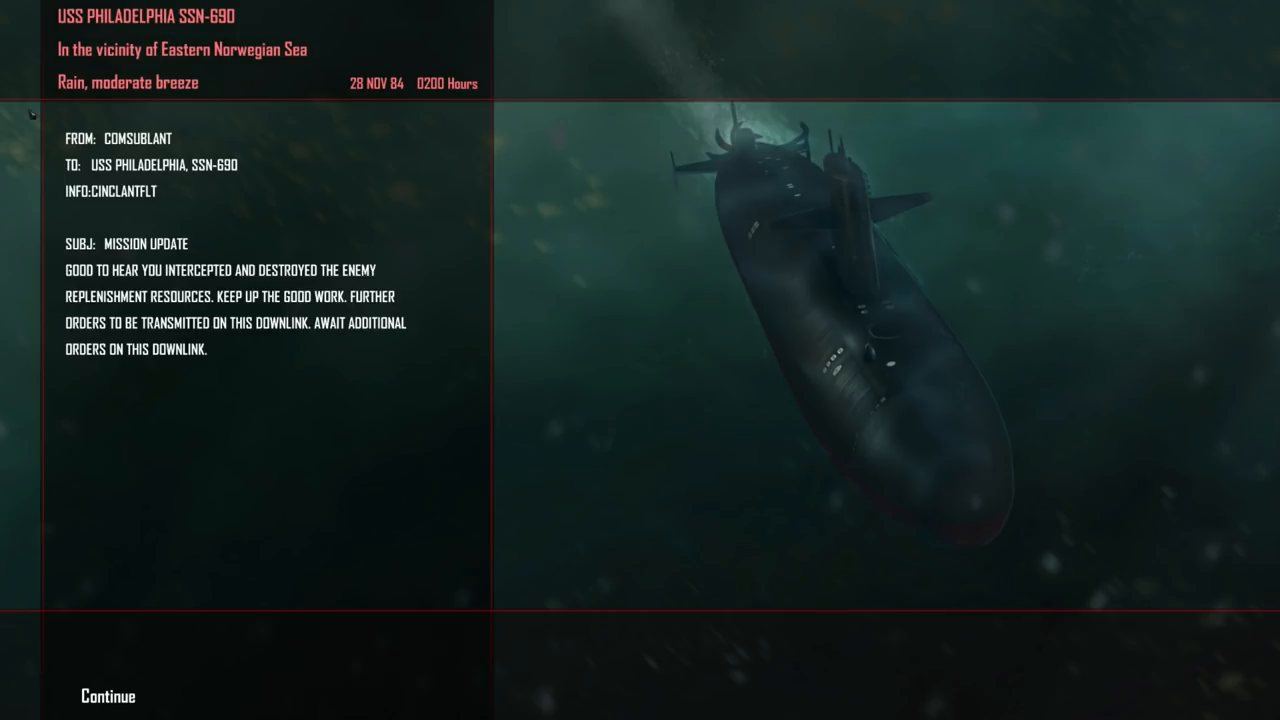
mouse_move(184, 218)
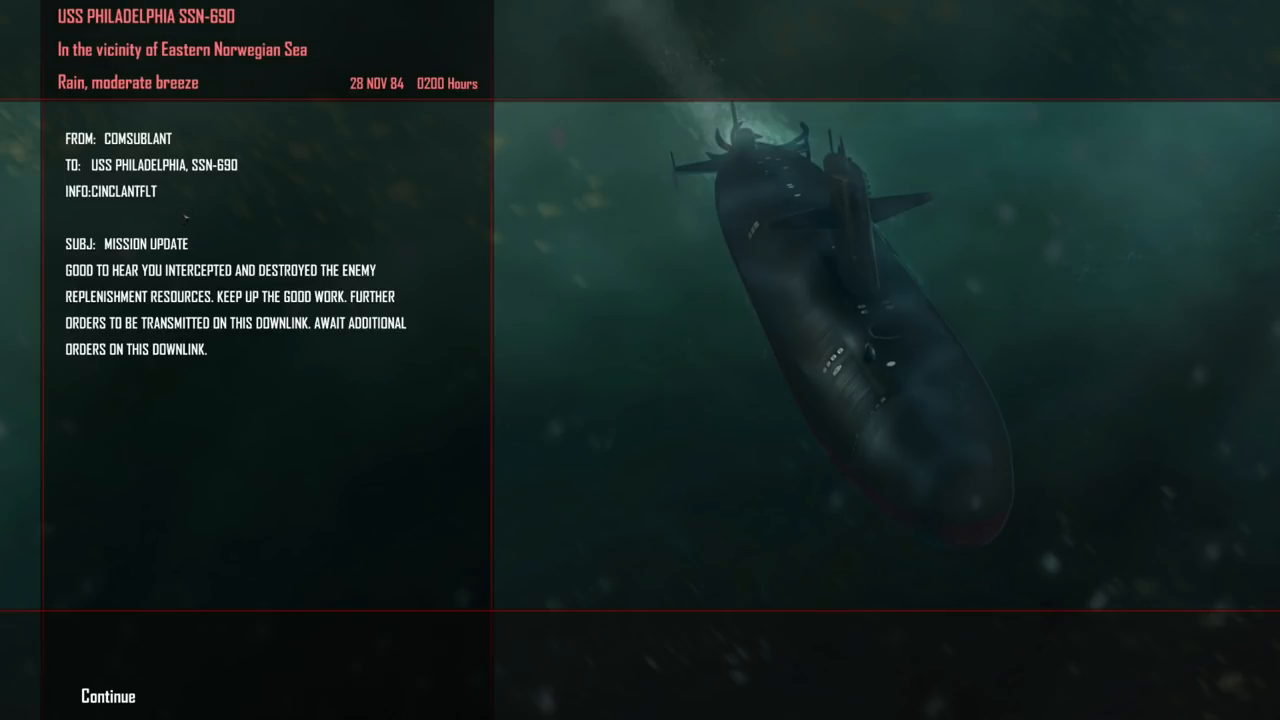
mouse_move(184, 170)
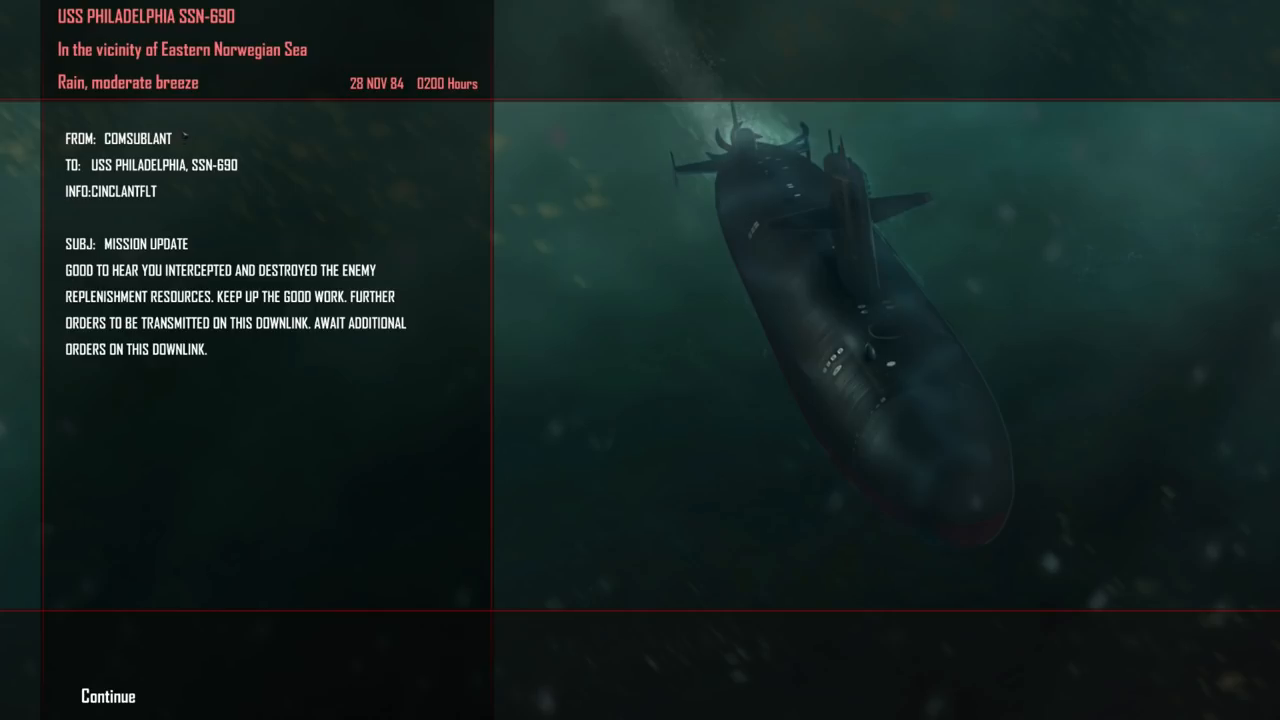
mouse_move(204, 130)
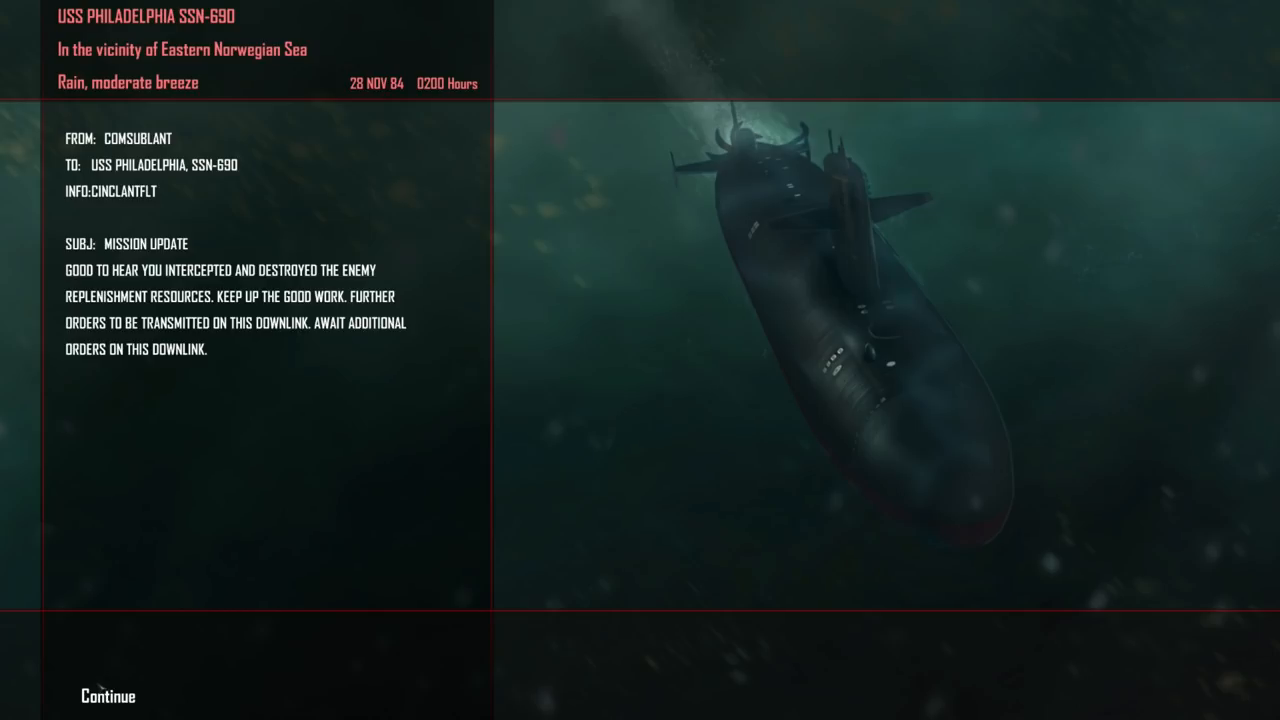
mouse_move(96, 658)
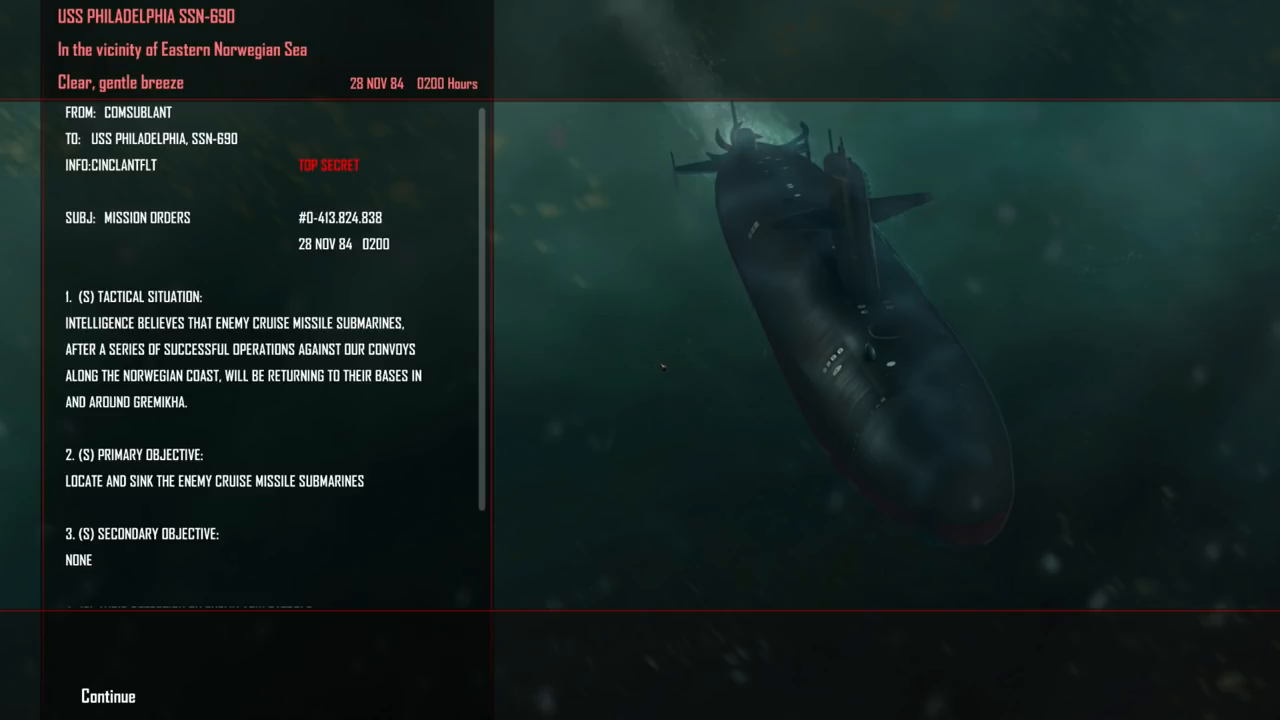
Step: Scroll the mission orders to read avoiding ASW patrols, weapons free and radio silence
scroll("down", 3)
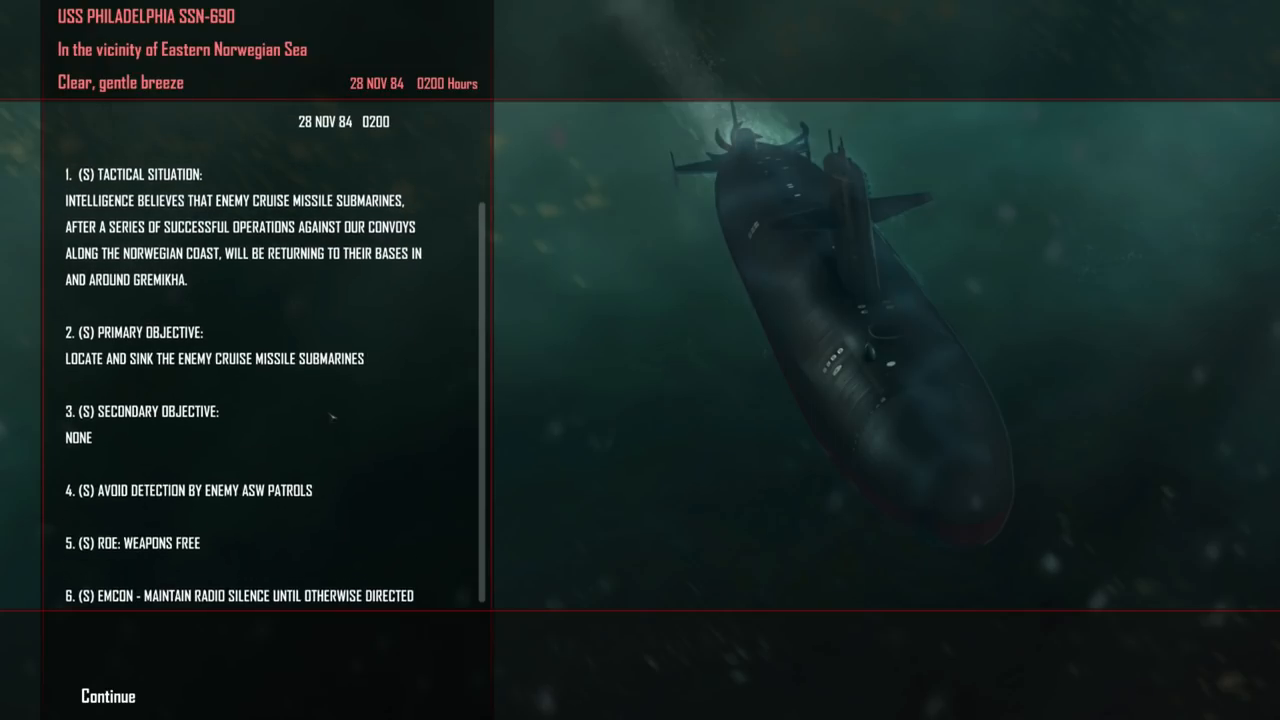